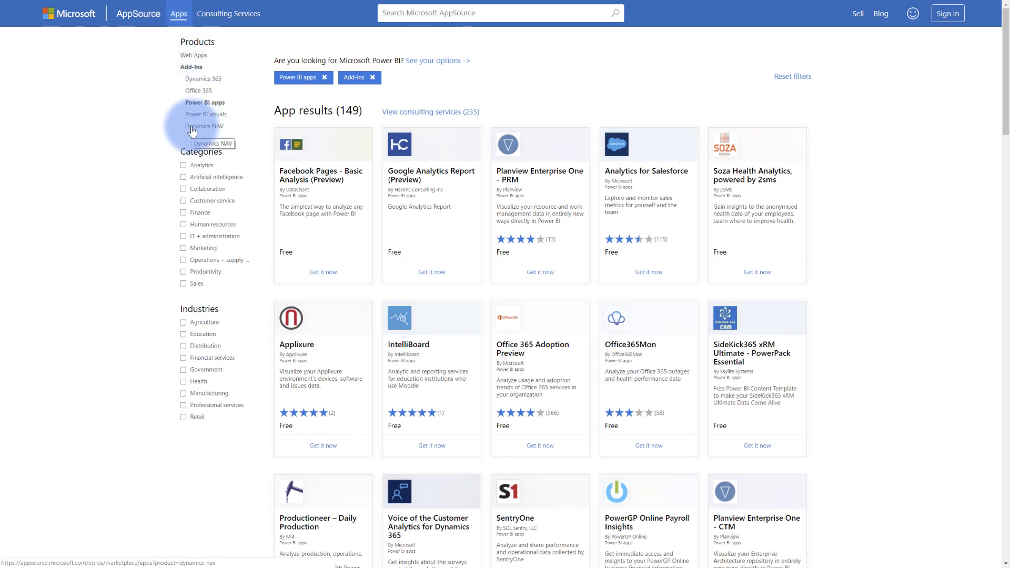
mouse_move(200, 106)
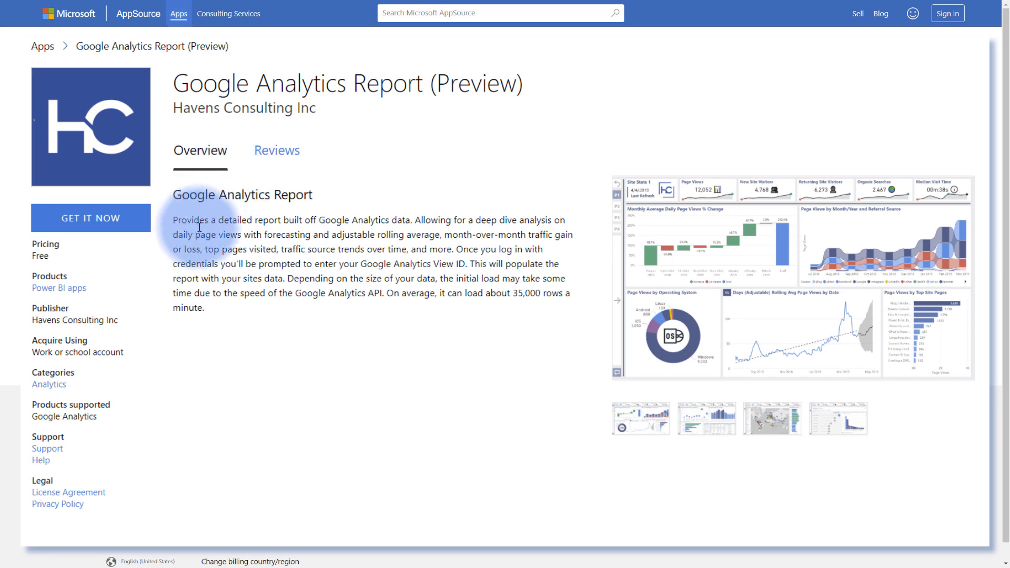
left_click(707, 419)
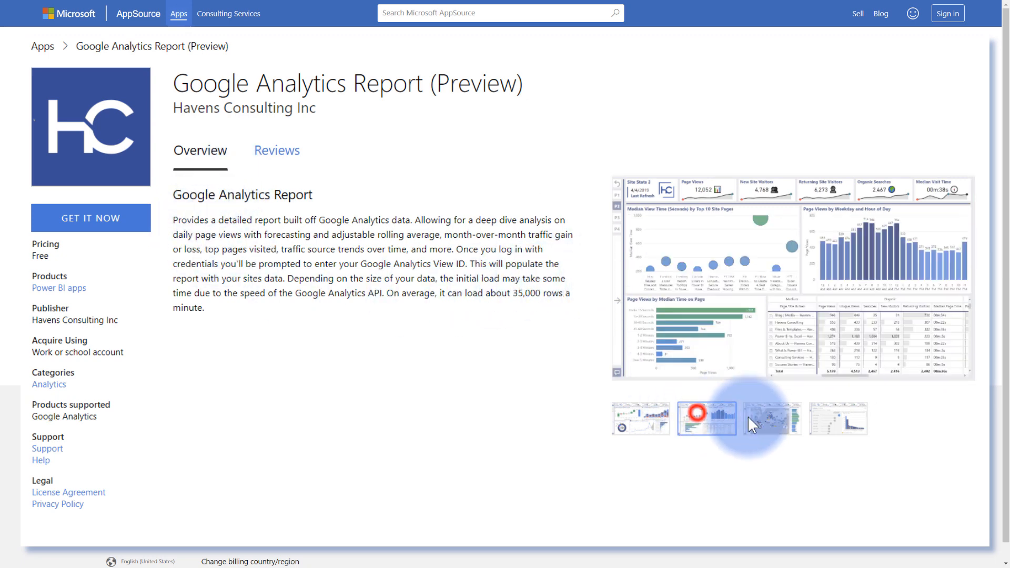
left_click(839, 431)
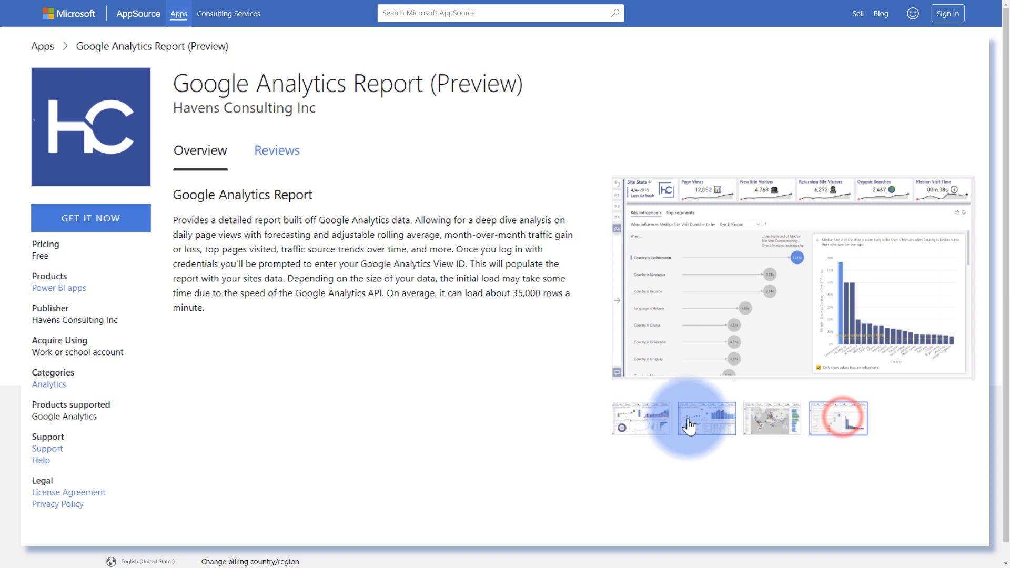
left_click(641, 419)
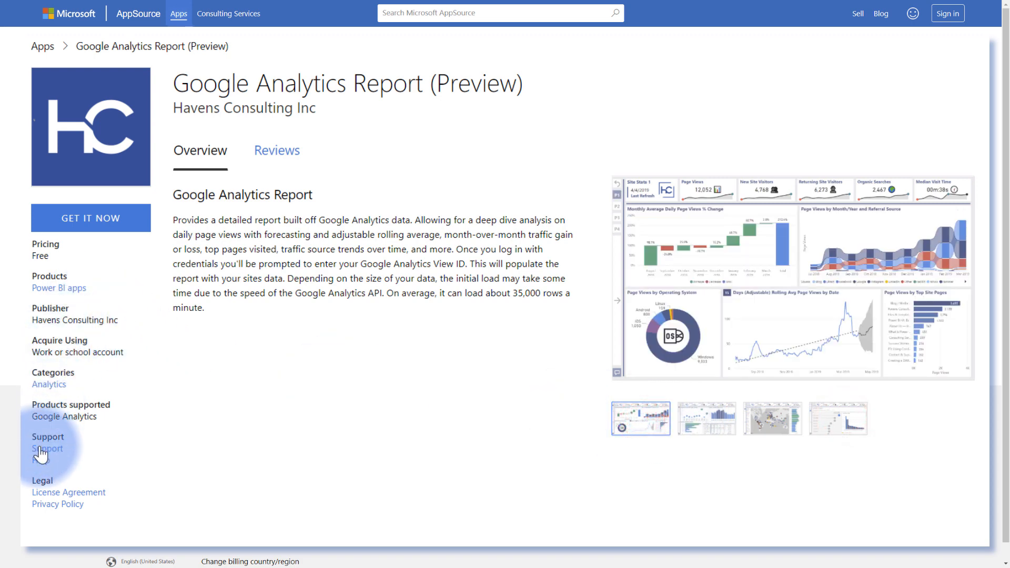
mouse_move(41, 463)
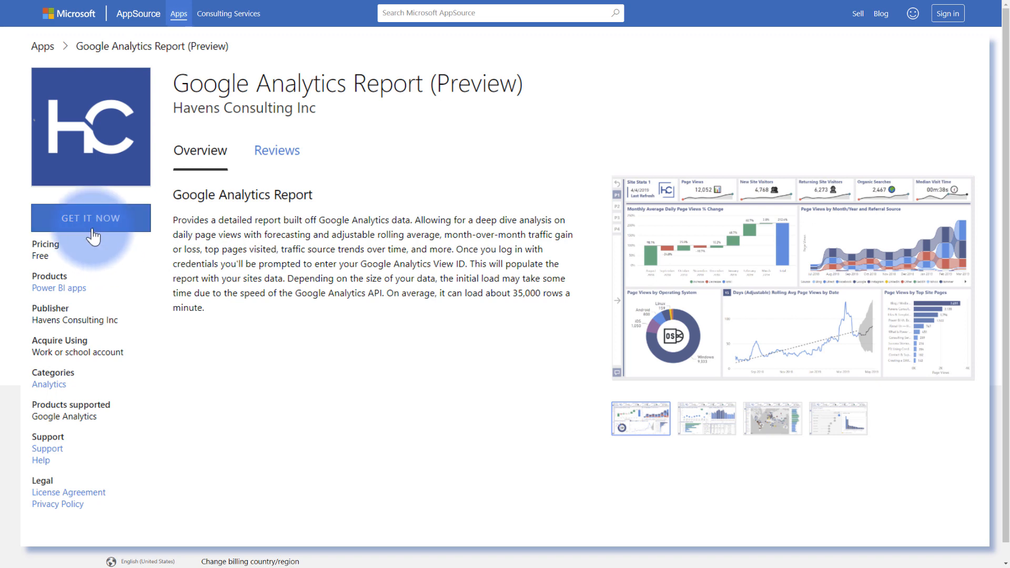
Get the Google Analytics Report app from AppSource, consenting to share account information.
left_click(90, 218)
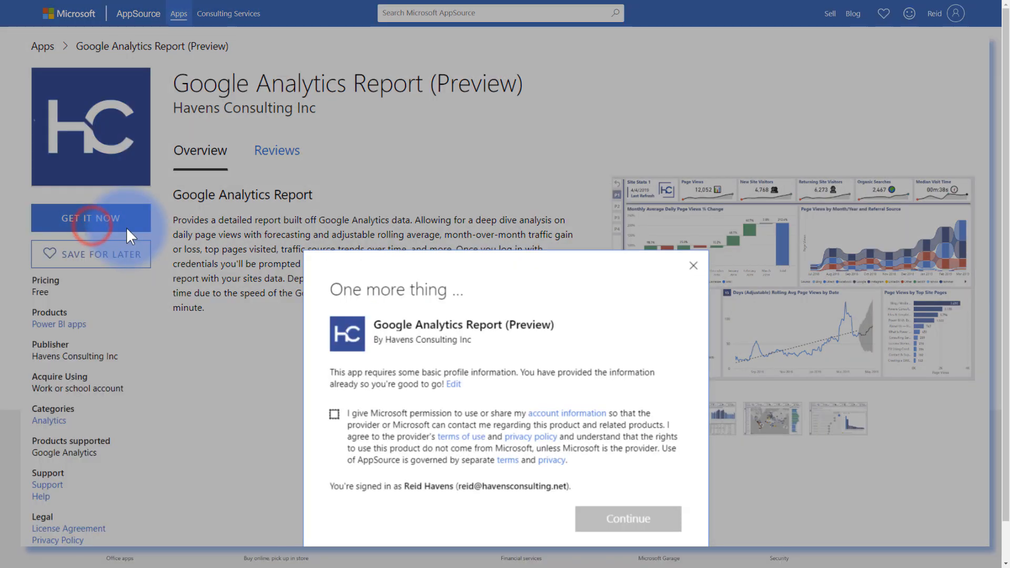
mouse_move(361, 390)
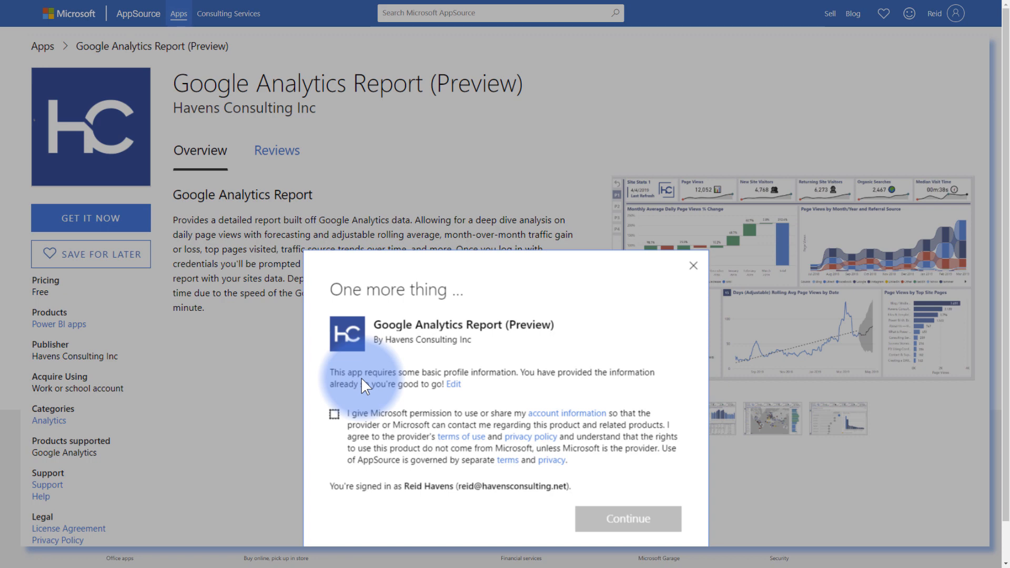
mouse_move(359, 401)
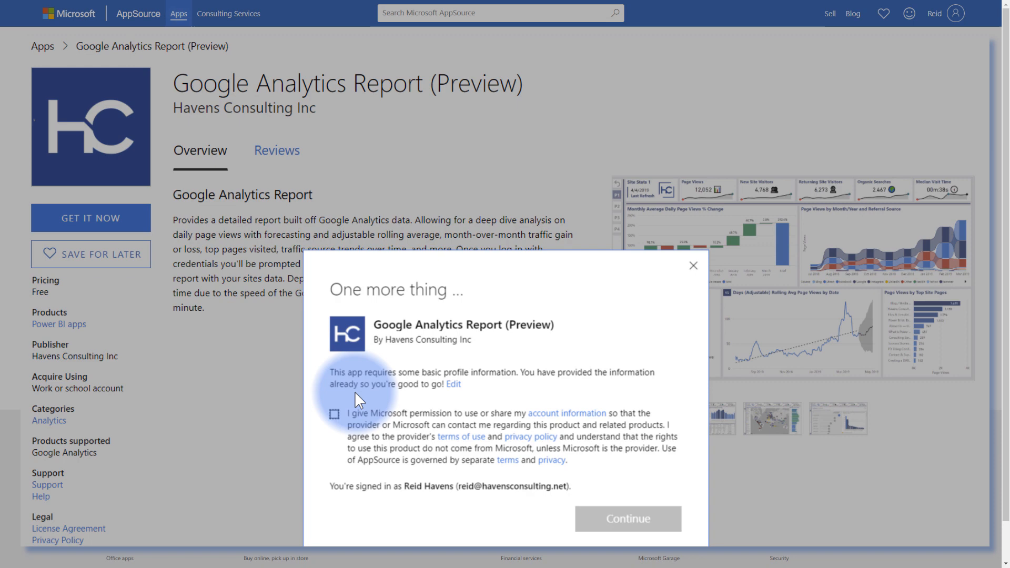
mouse_move(334, 416)
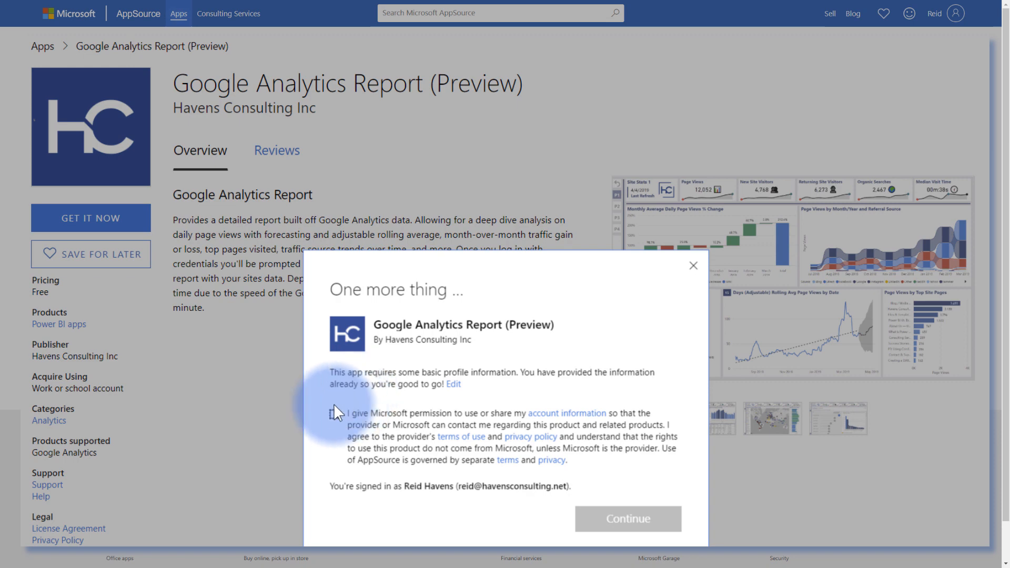
left_click(335, 414)
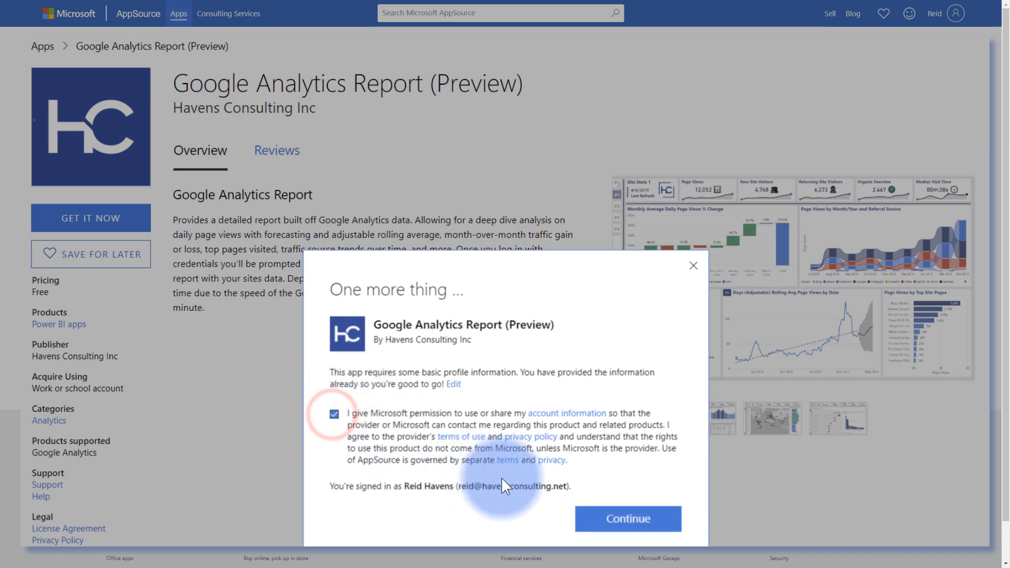
left_click(626, 519)
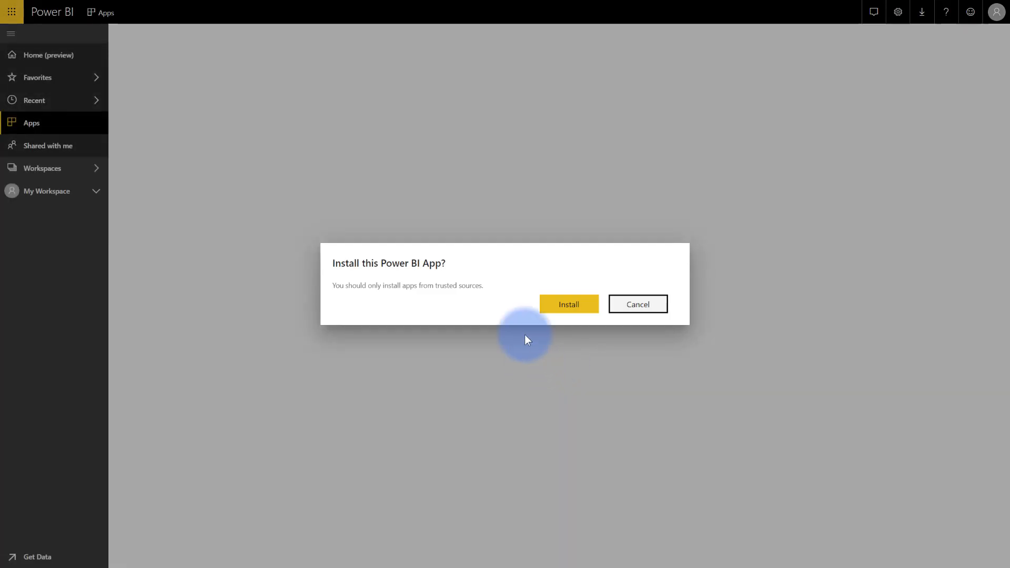
Confirm installing the Google Analytics Report app and acknowledge the installation notification.
left_click(568, 304)
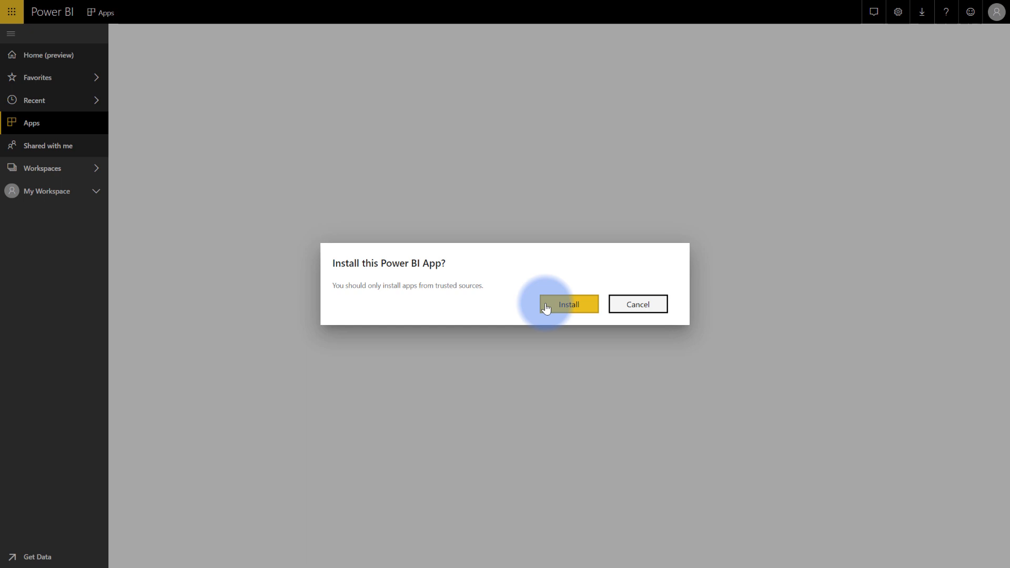
left_click(569, 304)
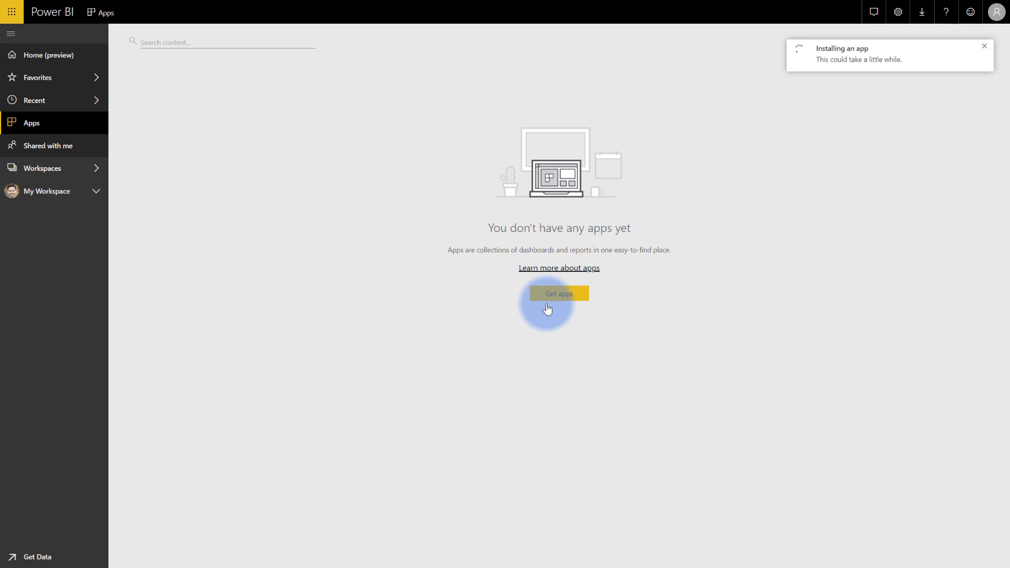
left_click(983, 46)
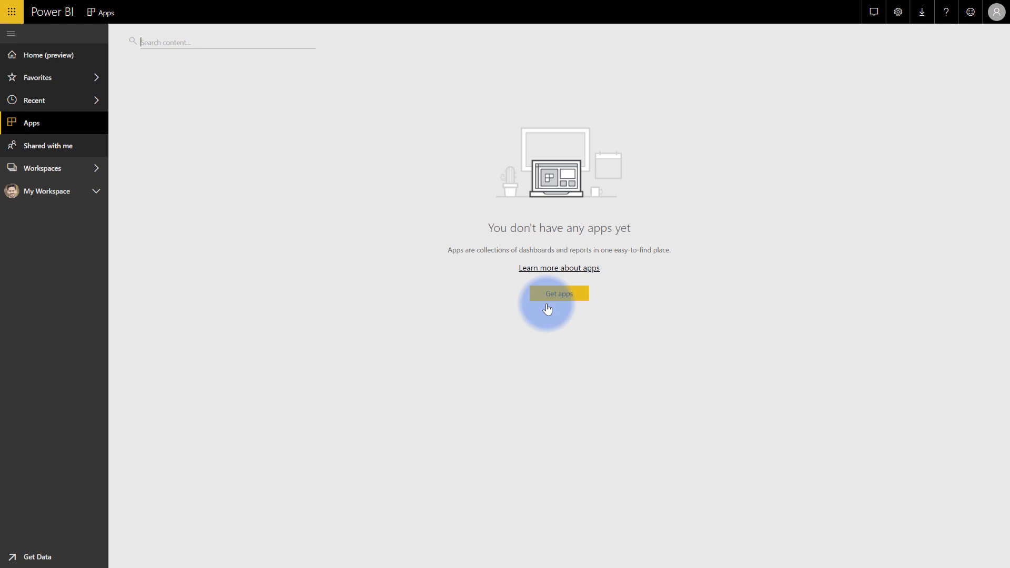
left_click(560, 293)
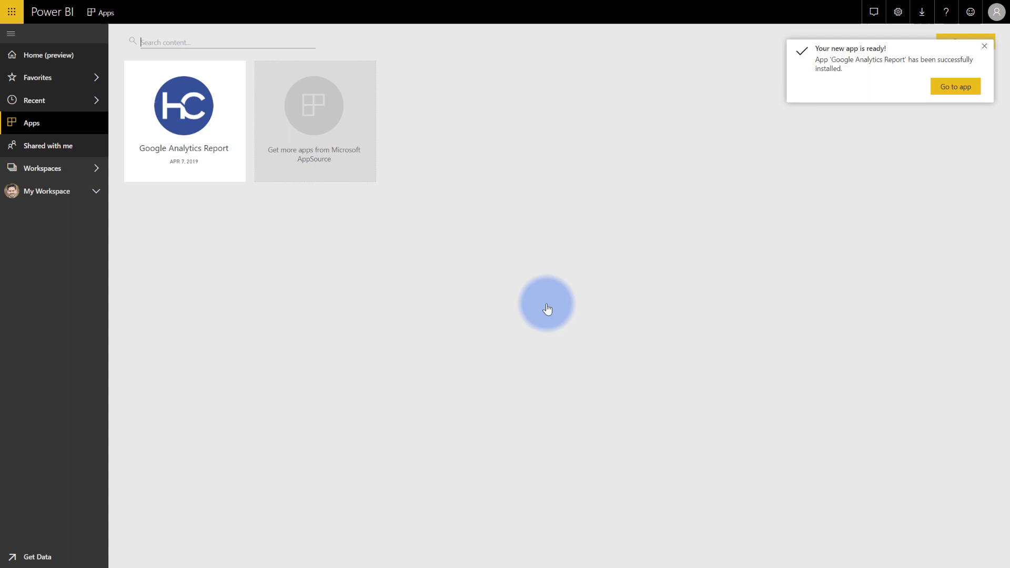
mouse_move(553, 307)
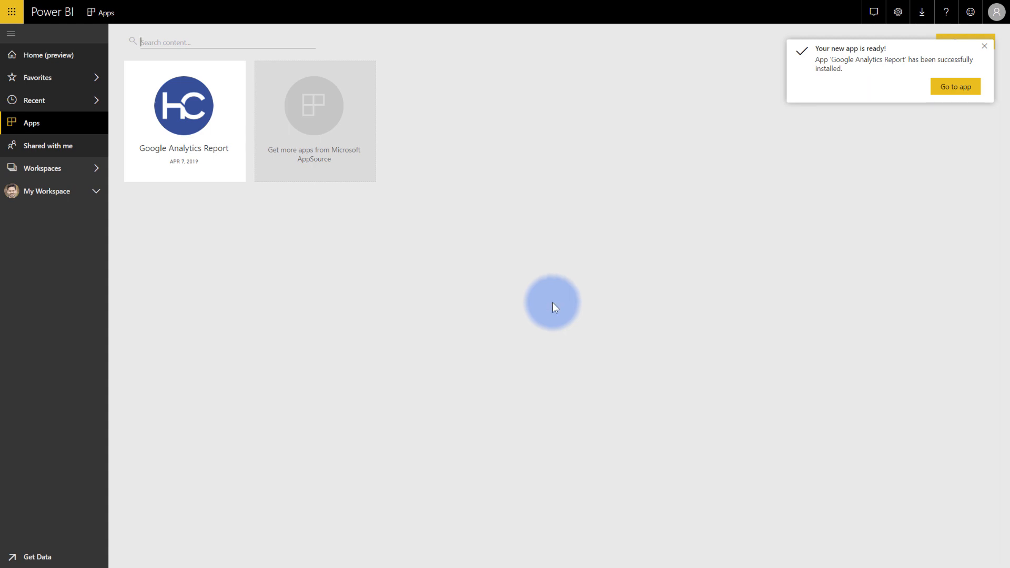
Launch the Google Analytics Report app tile and explore it with sample data.
left_click(173, 113)
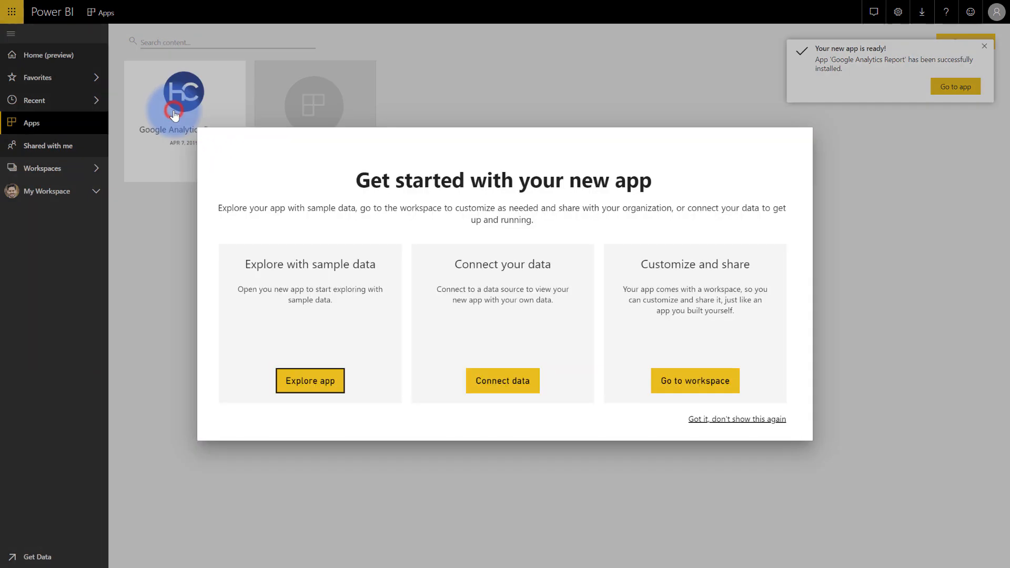
left_click(310, 381)
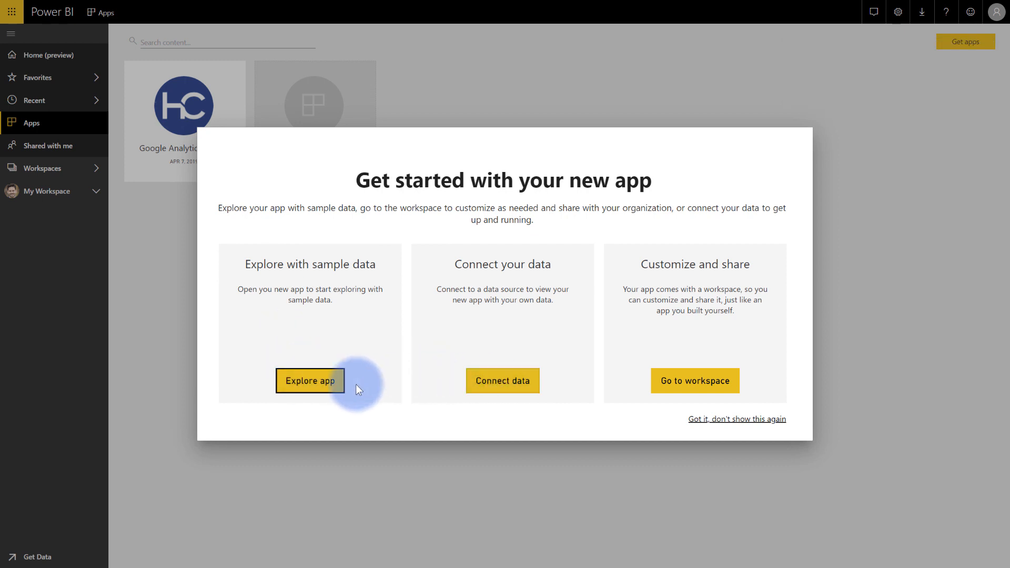
left_click(309, 381)
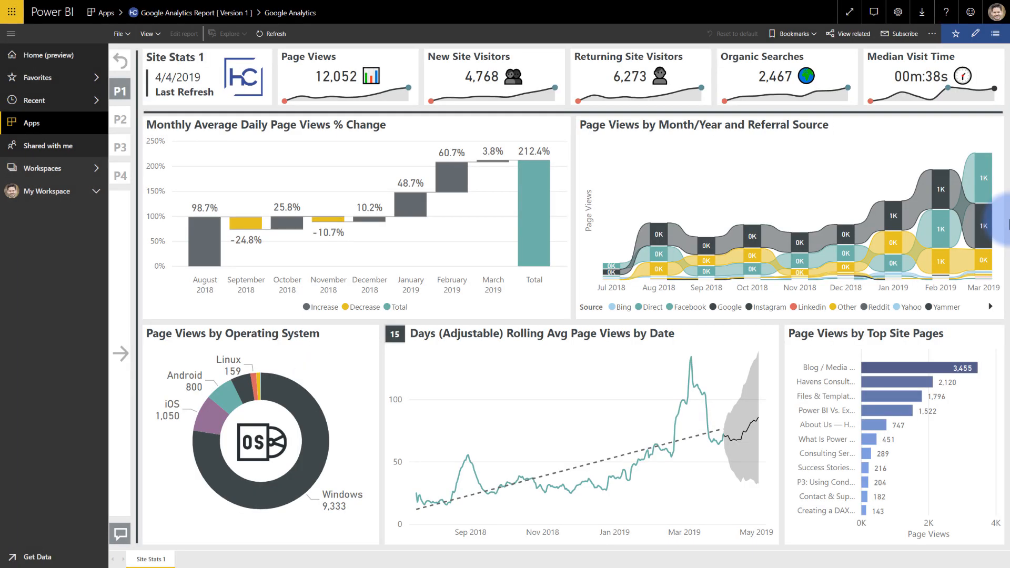
left_click(322, 82)
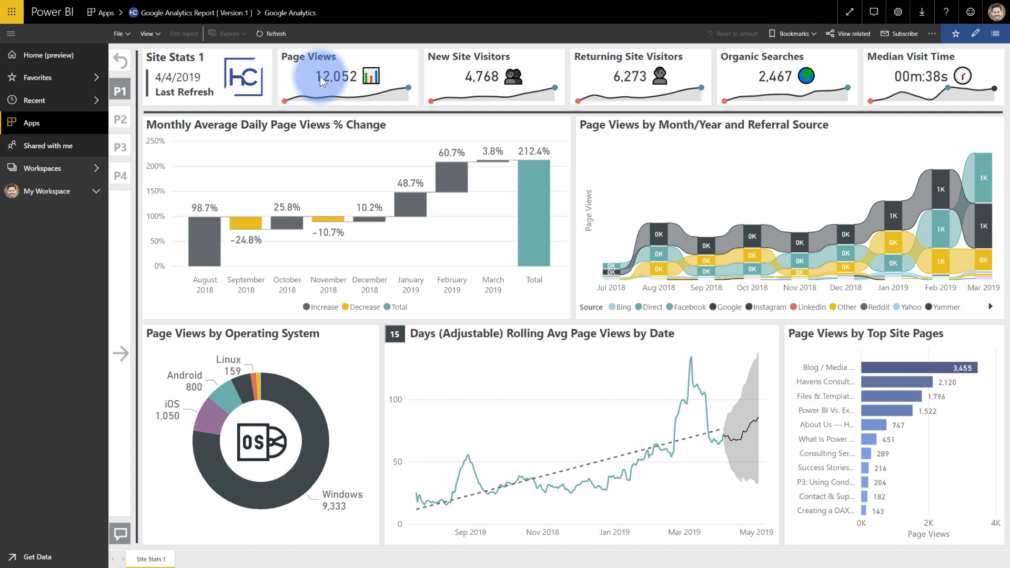
mouse_move(370, 78)
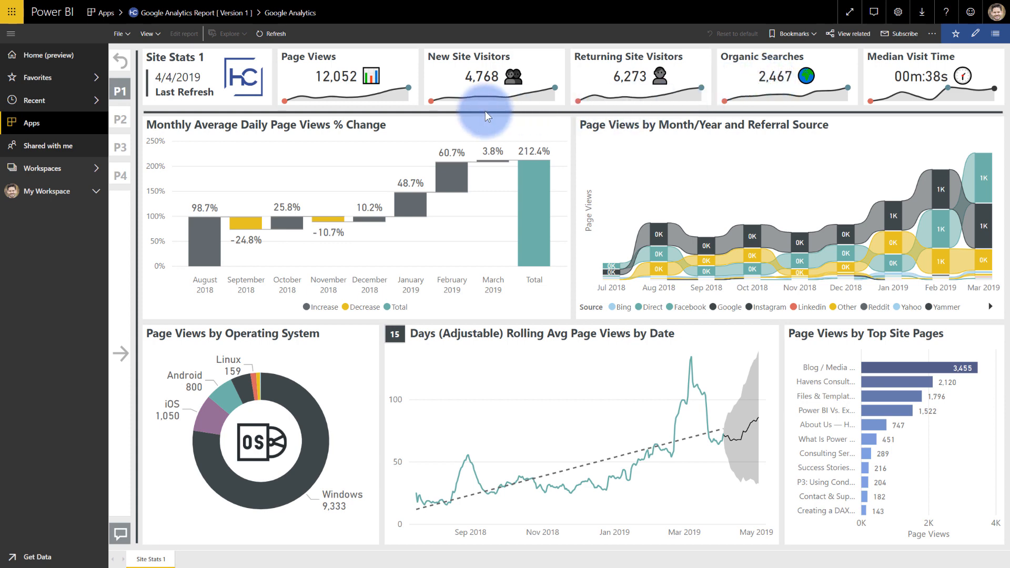
mouse_move(559, 151)
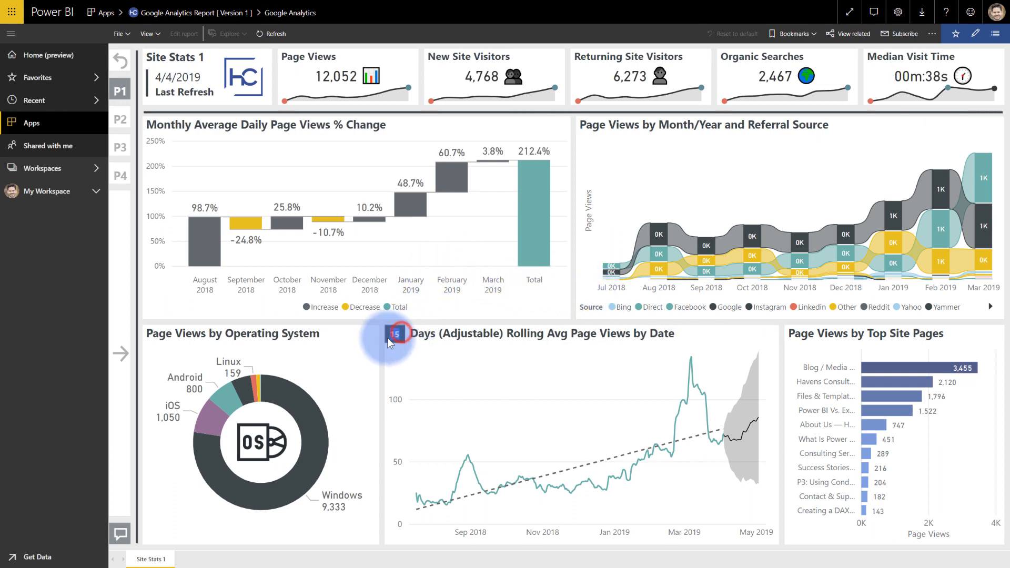
mouse_move(483, 213)
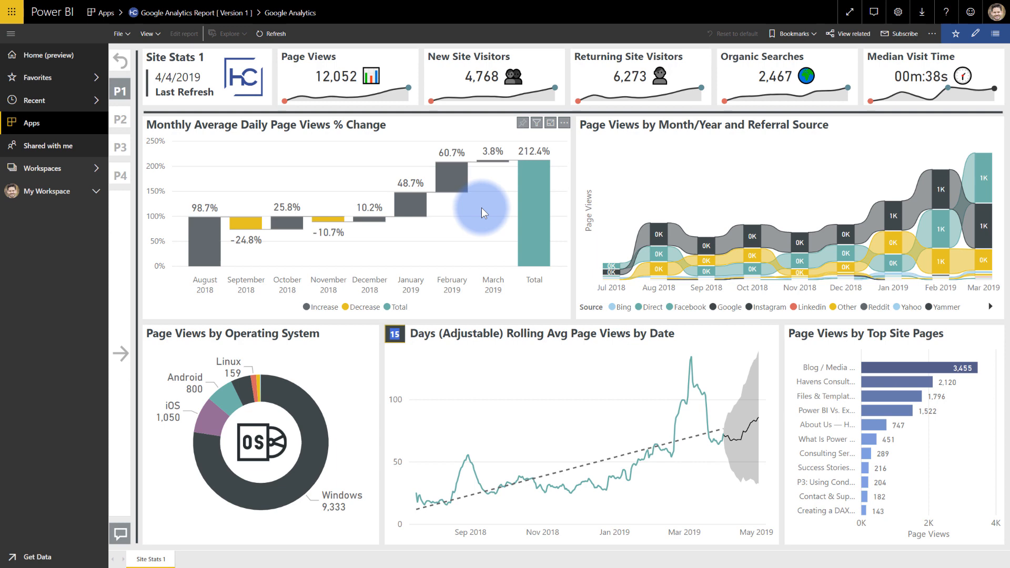
left_click(394, 334)
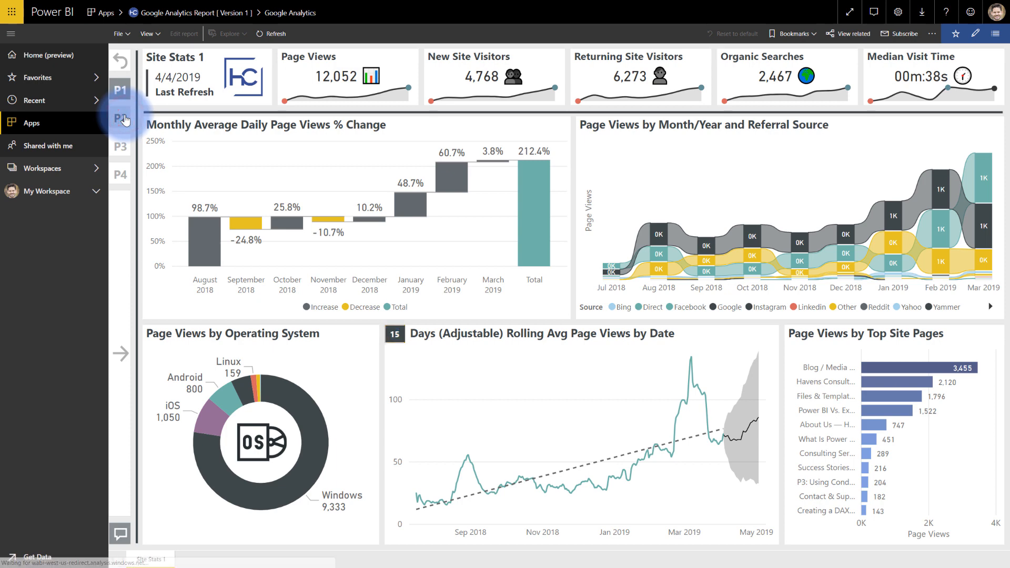
Move through report pages 2 and 3 to Site Stats 3, then head toward page 4.
left_click(120, 118)
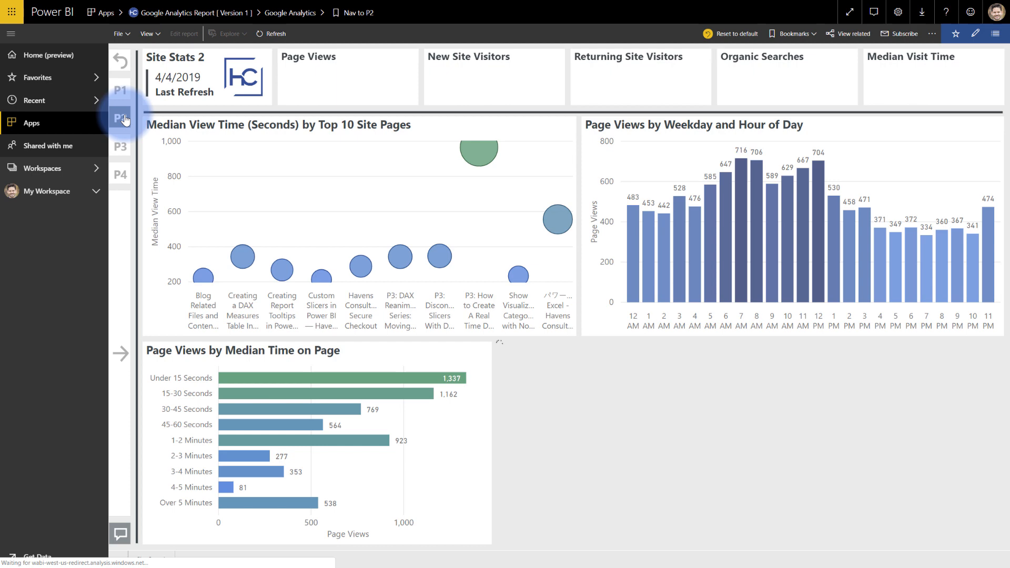
left_click(120, 147)
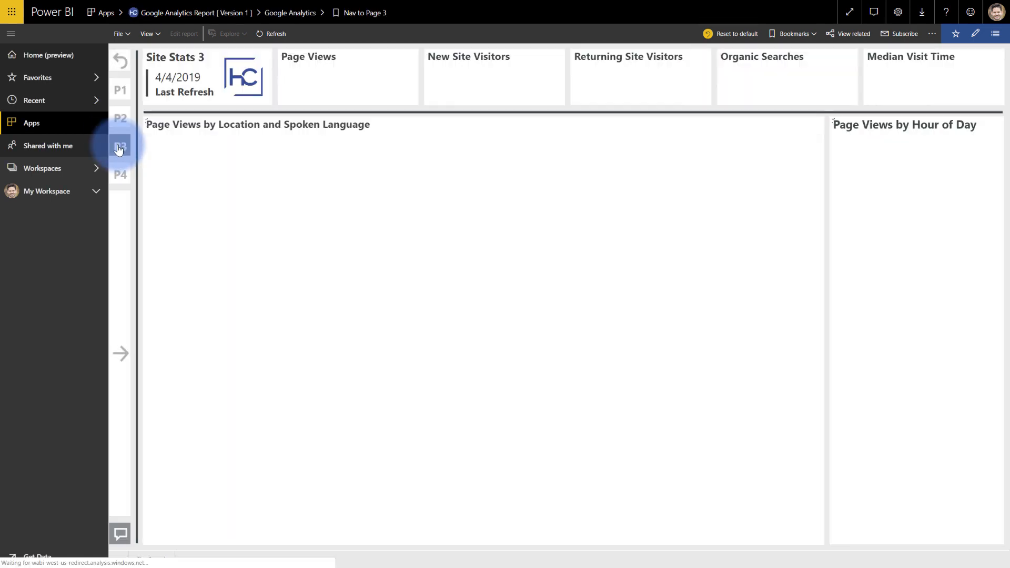
left_click(120, 147)
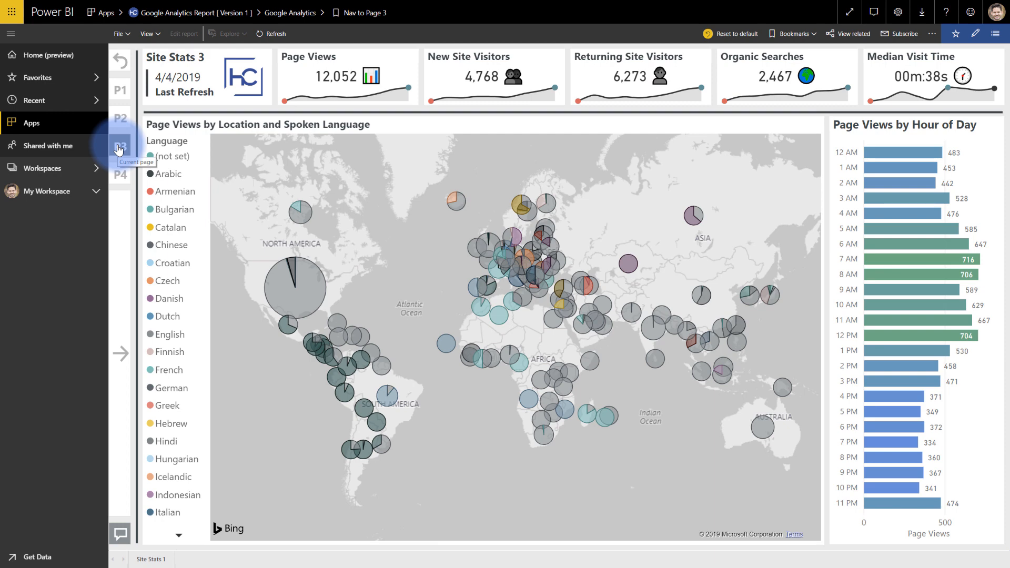
left_click(120, 172)
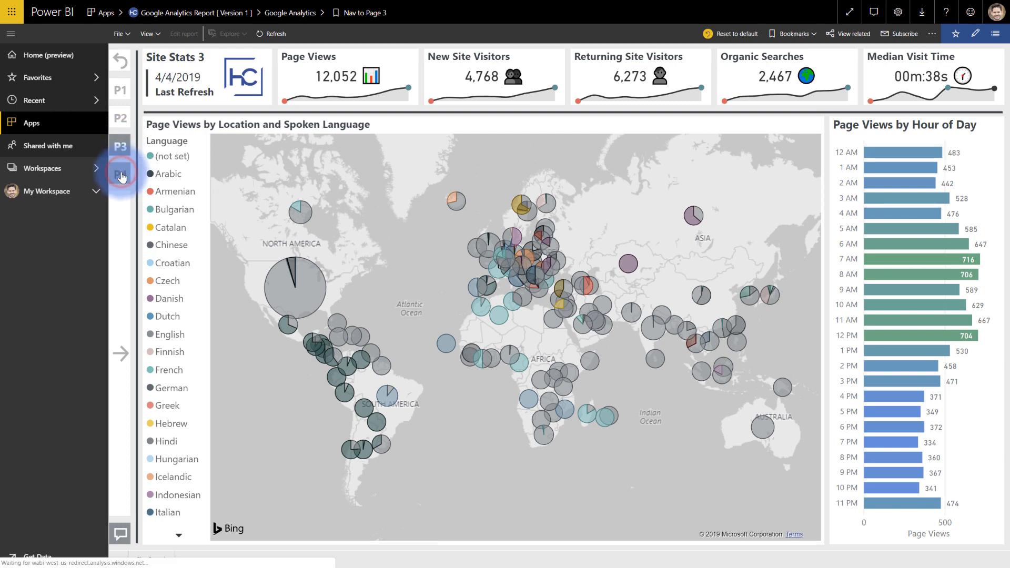
Show Site Stats 4 key influencers for median visit duration Over 5 Minutes and scroll the list.
left_click(120, 173)
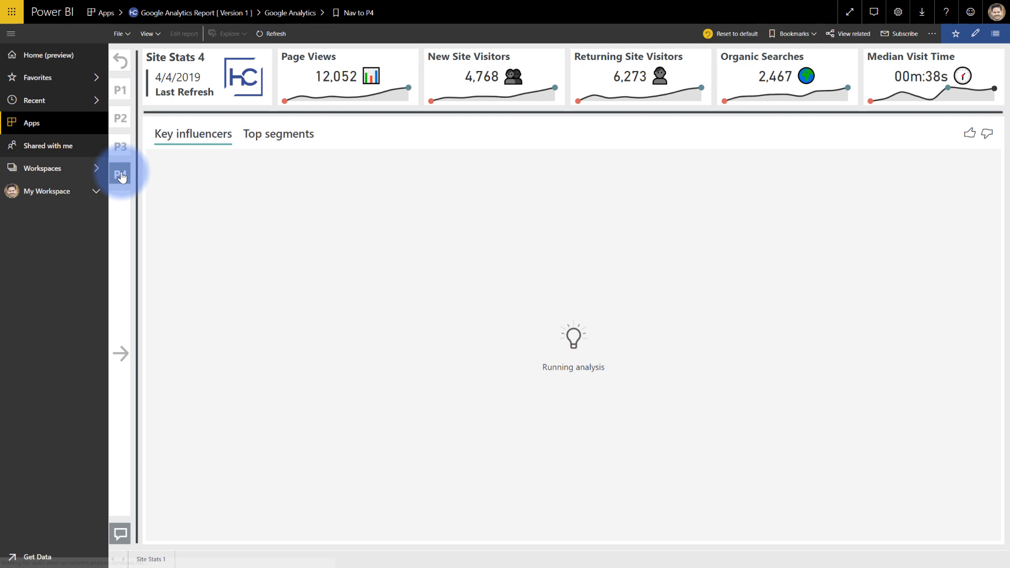
mouse_move(122, 175)
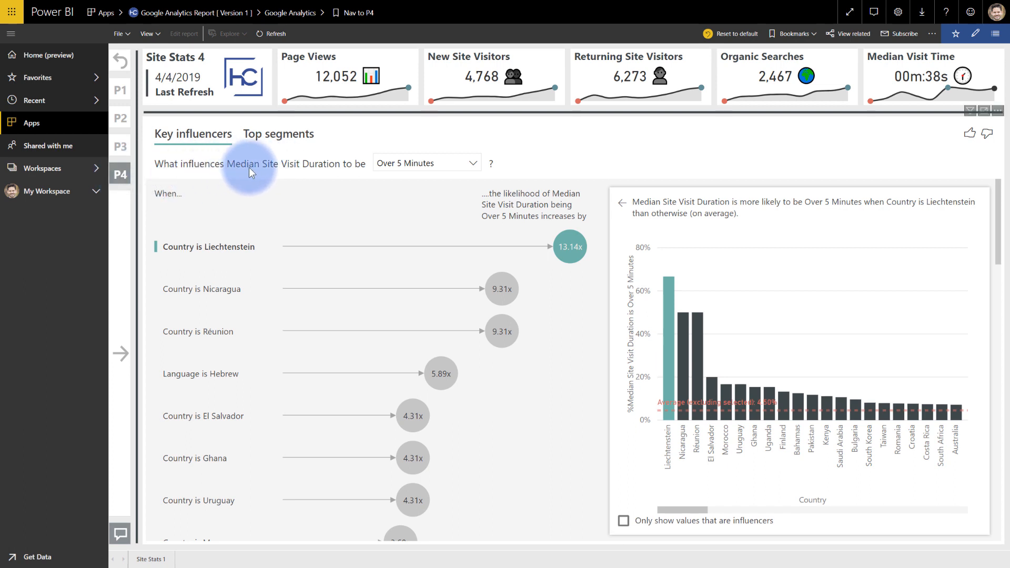
mouse_move(303, 177)
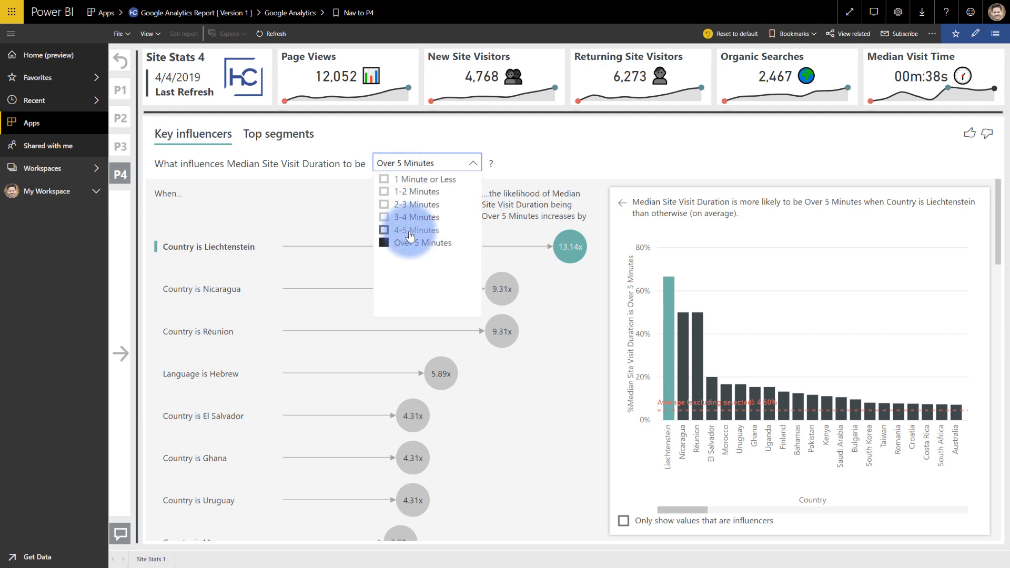
left_click(425, 162)
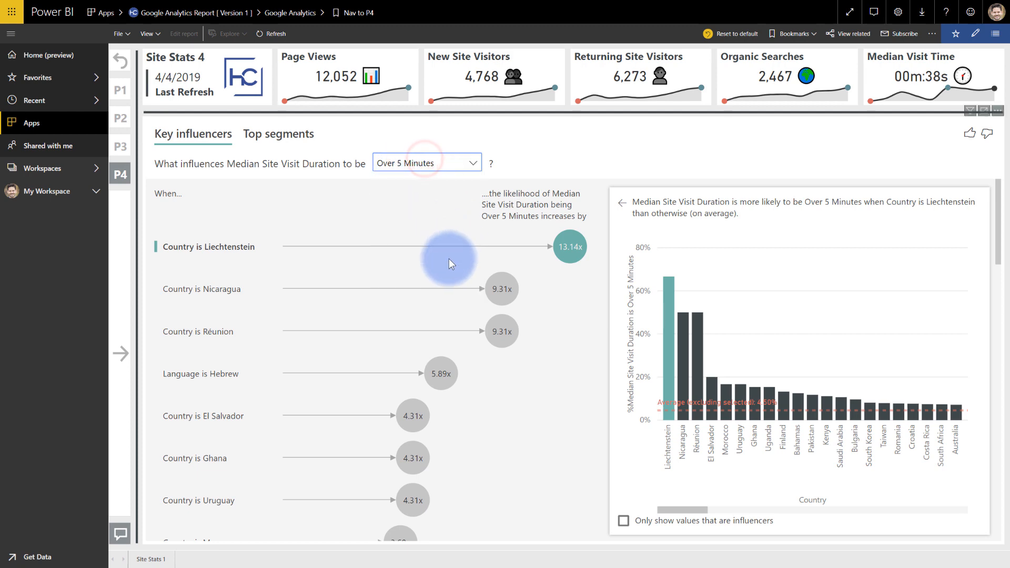
scroll("down", 3)
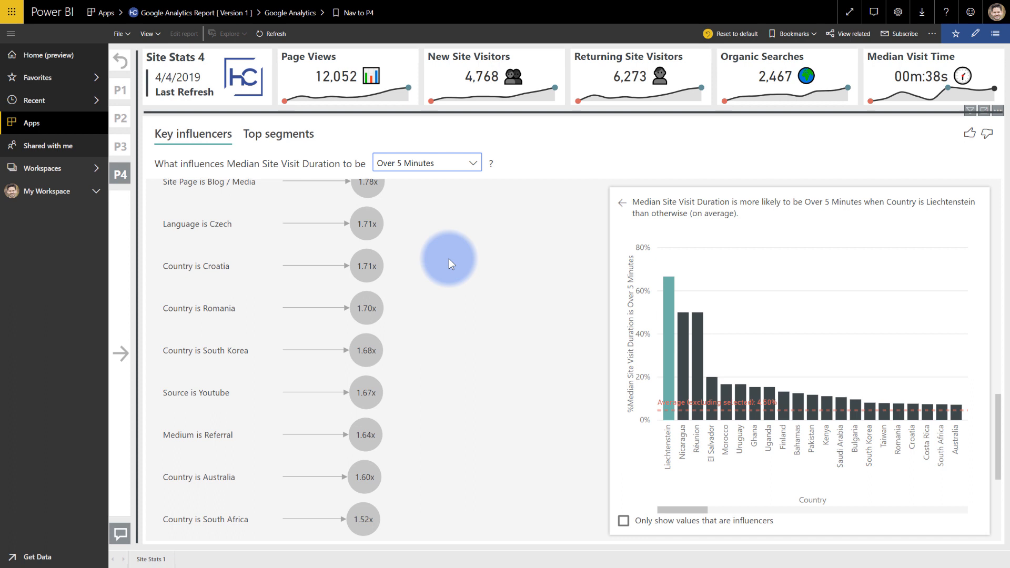
scroll("down", 3)
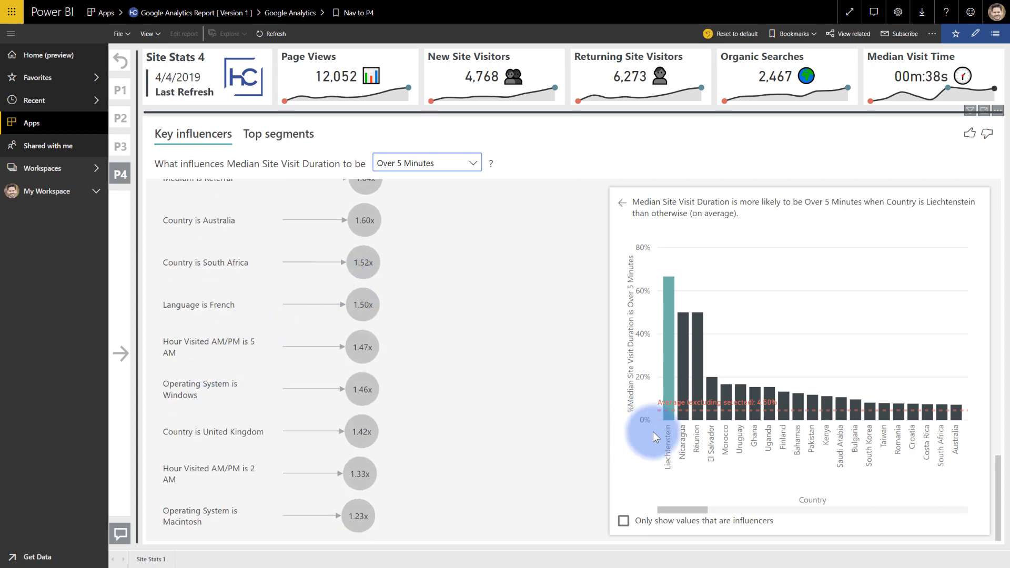
mouse_move(134, 158)
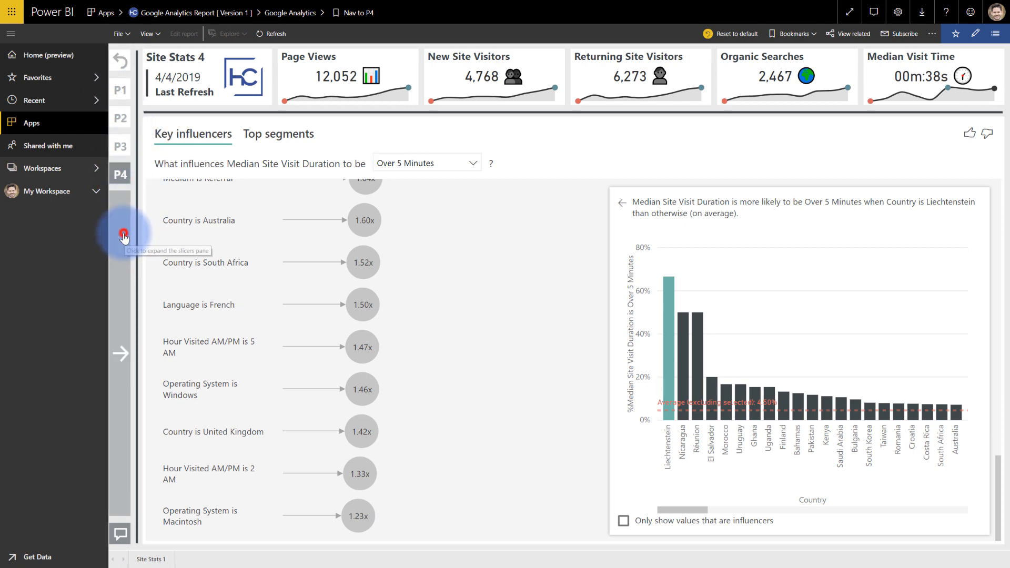
Expand the Select Filters slicer pane listing date and visitor filters.
left_click(123, 234)
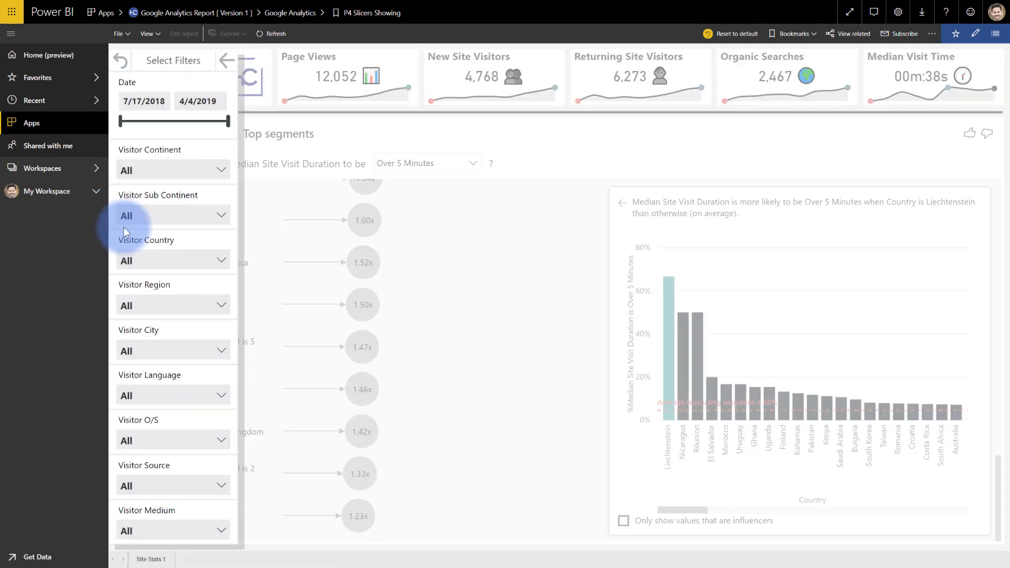
mouse_move(231, 61)
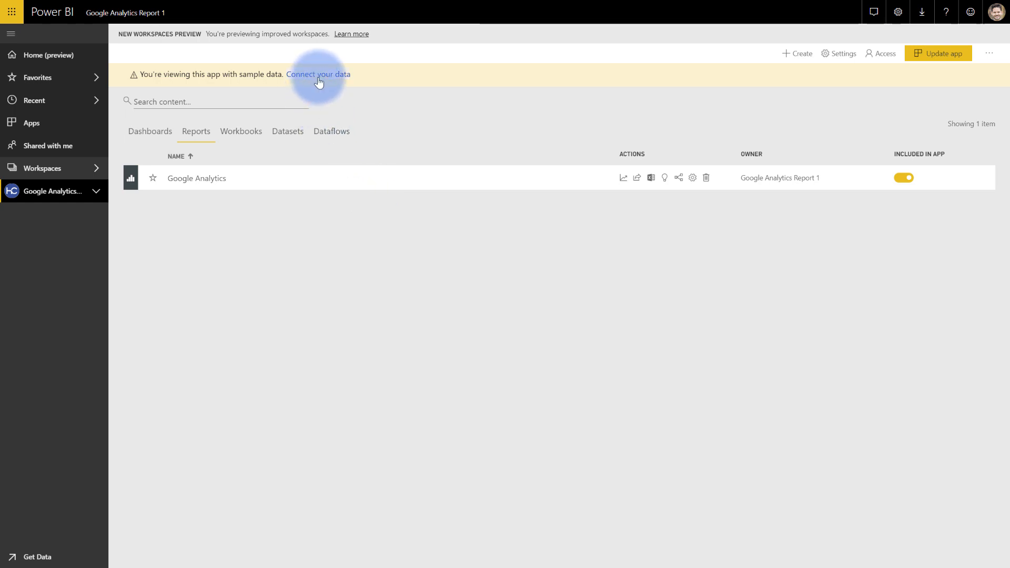
left_click(317, 74)
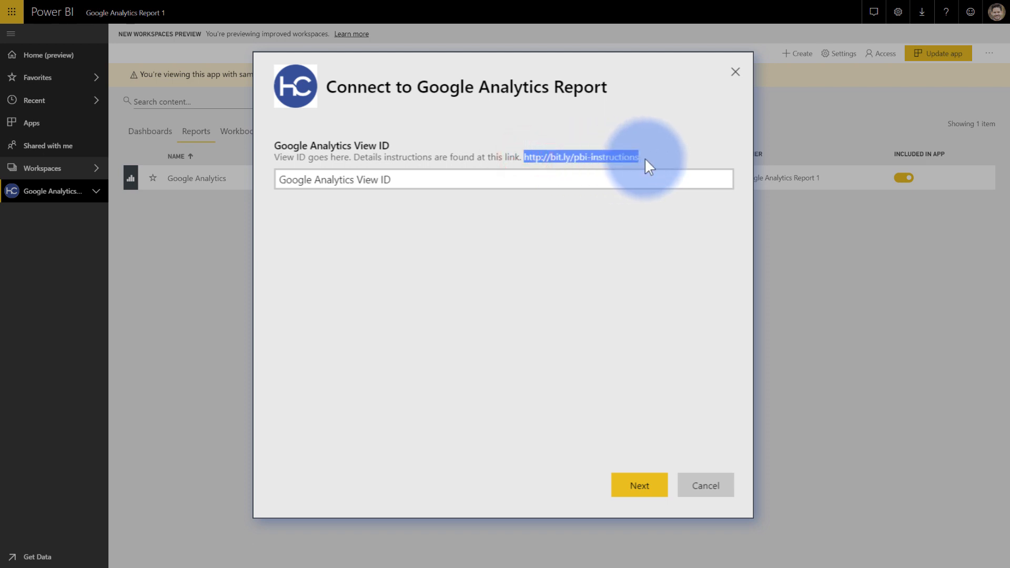
mouse_move(653, 168)
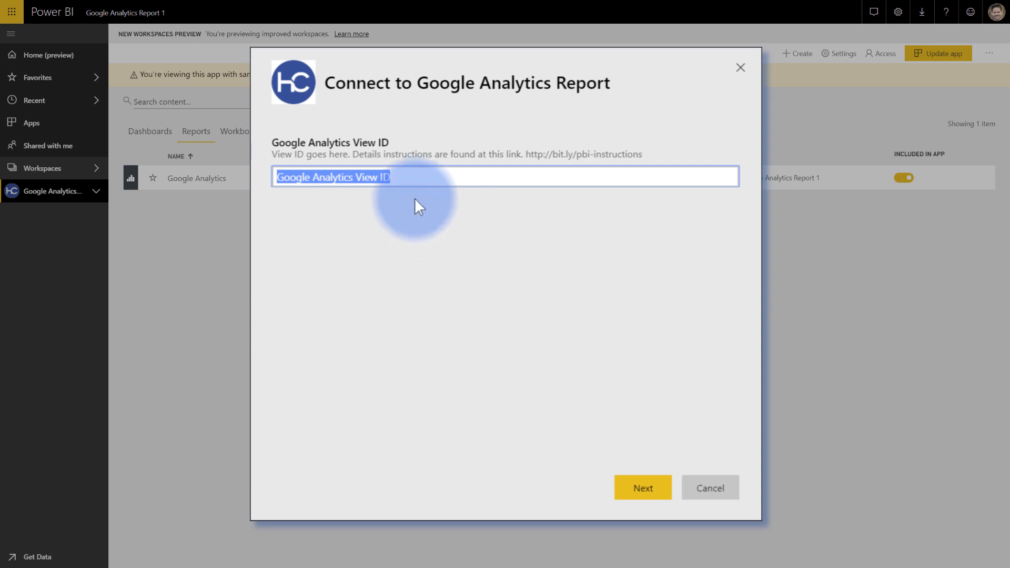
mouse_move(419, 198)
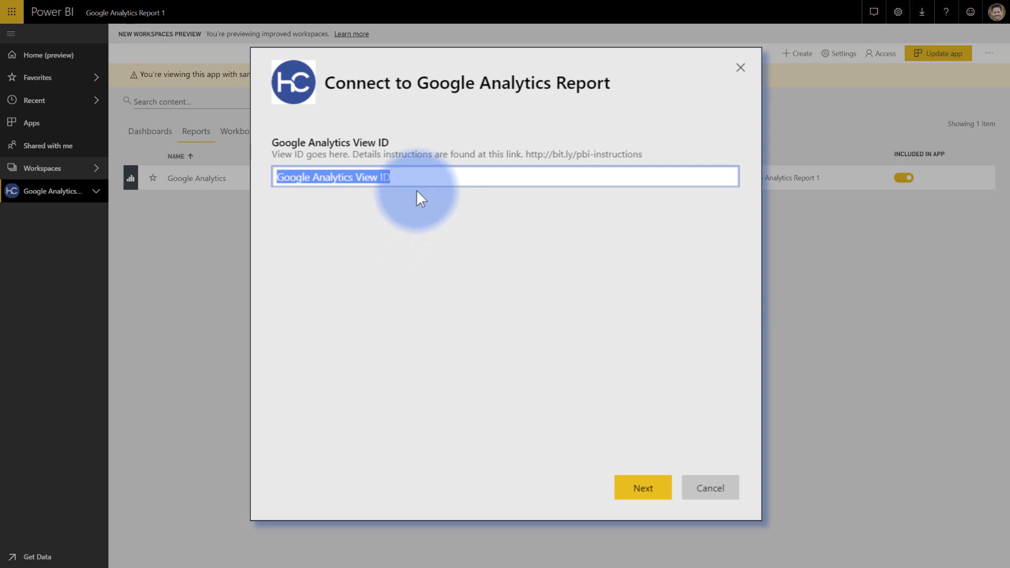
type("178640892")
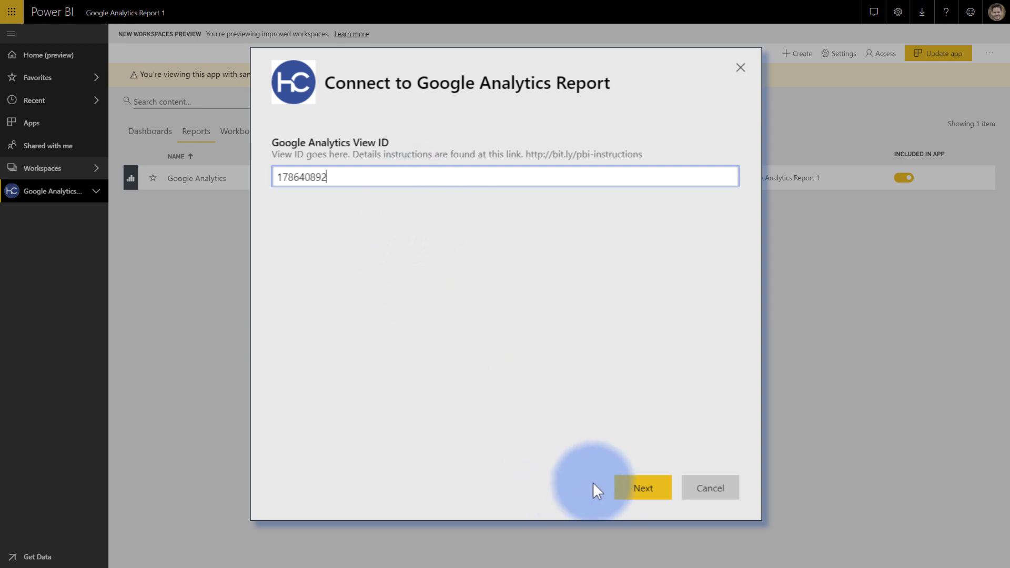
left_click(643, 488)
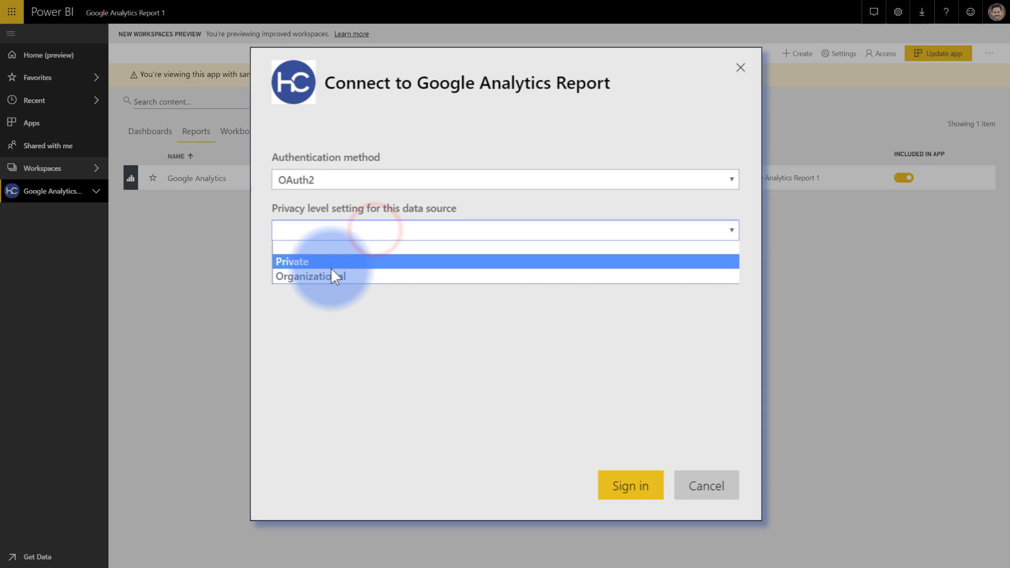
mouse_move(324, 281)
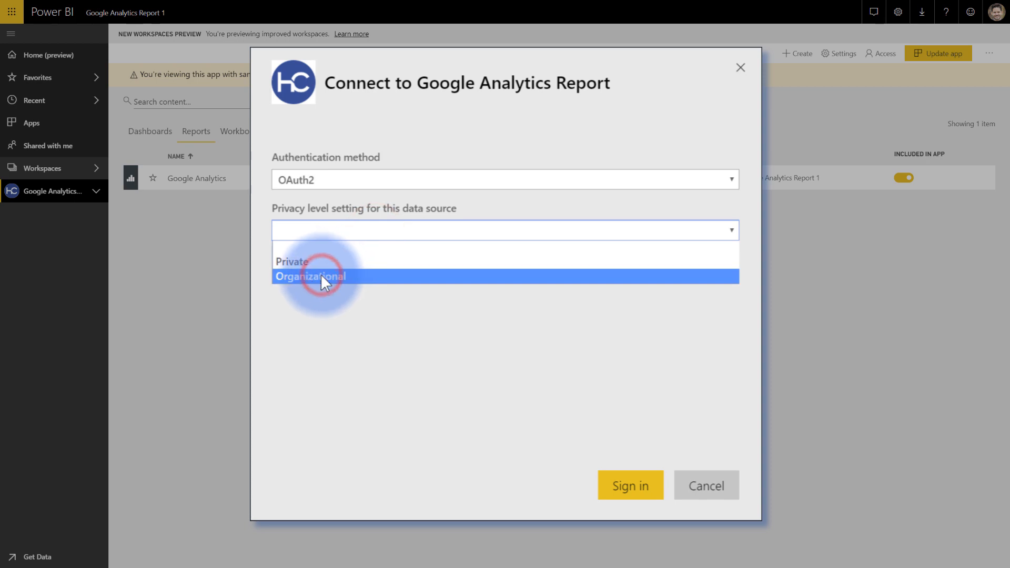
Set the data source privacy level to Organizational and start the Google sign-in.
left_click(630, 486)
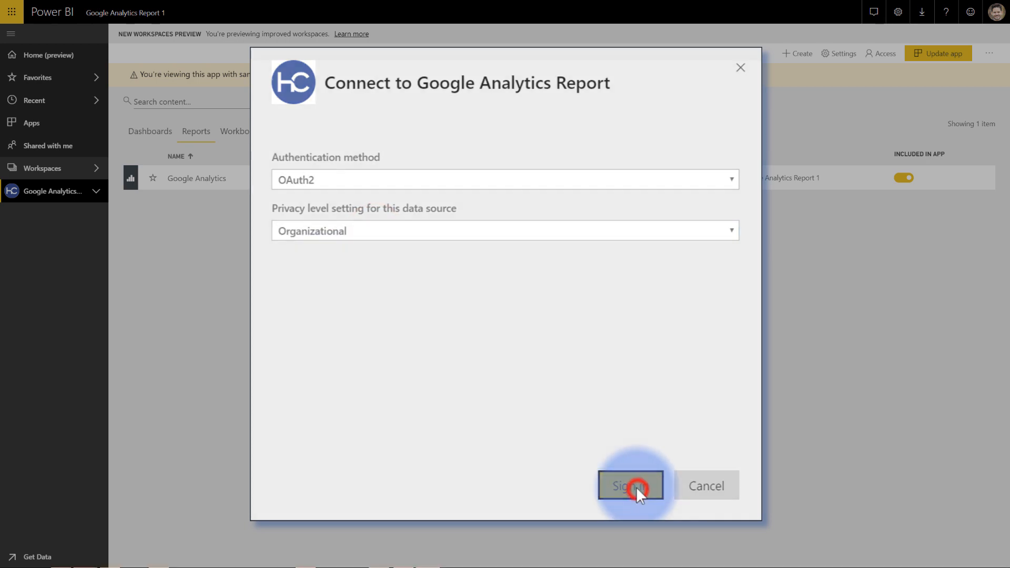
left_click(629, 486)
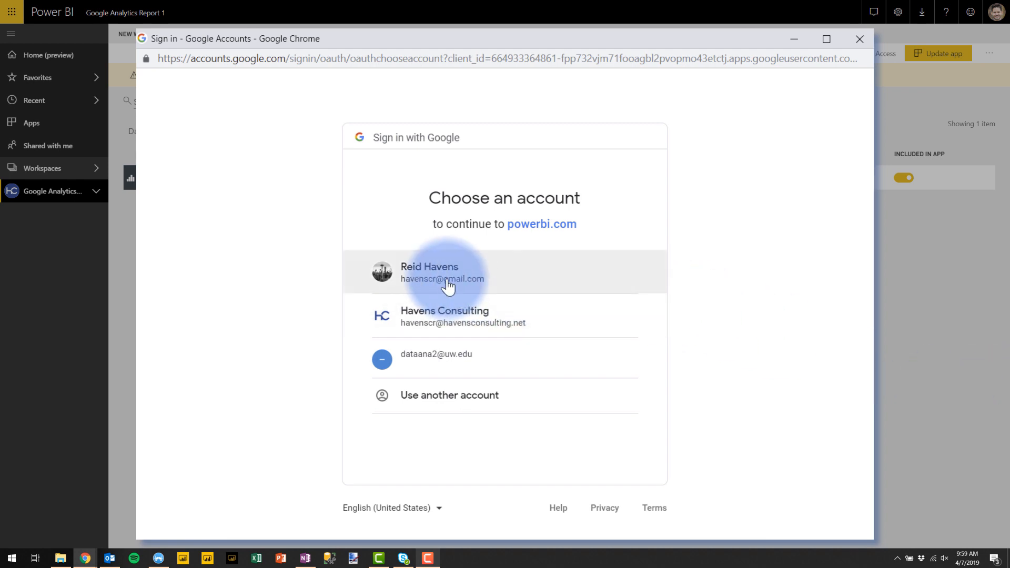
Sign in with the personal gmail account and allow powerbi.com to view Analytics data.
left_click(448, 278)
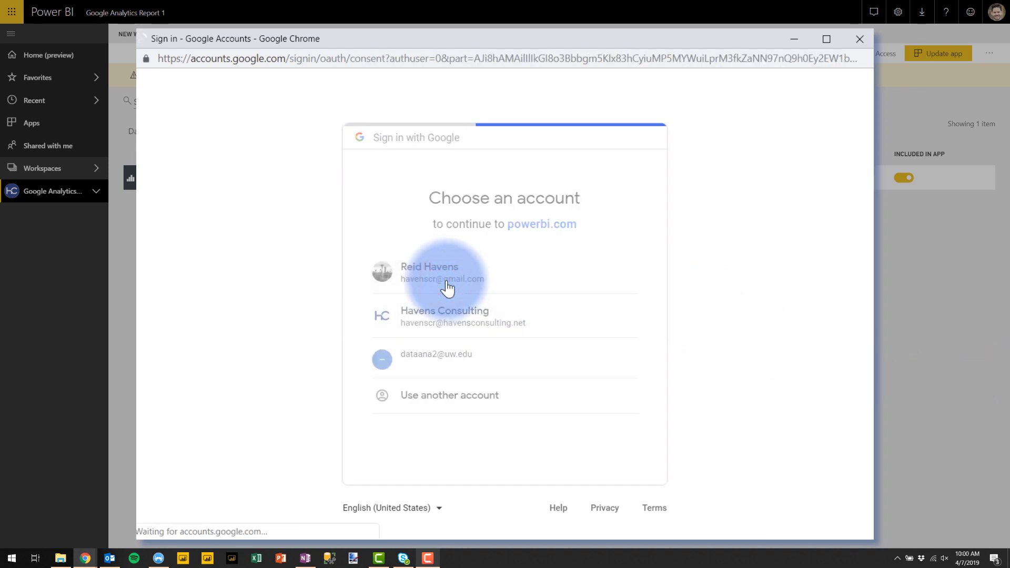
left_click(448, 279)
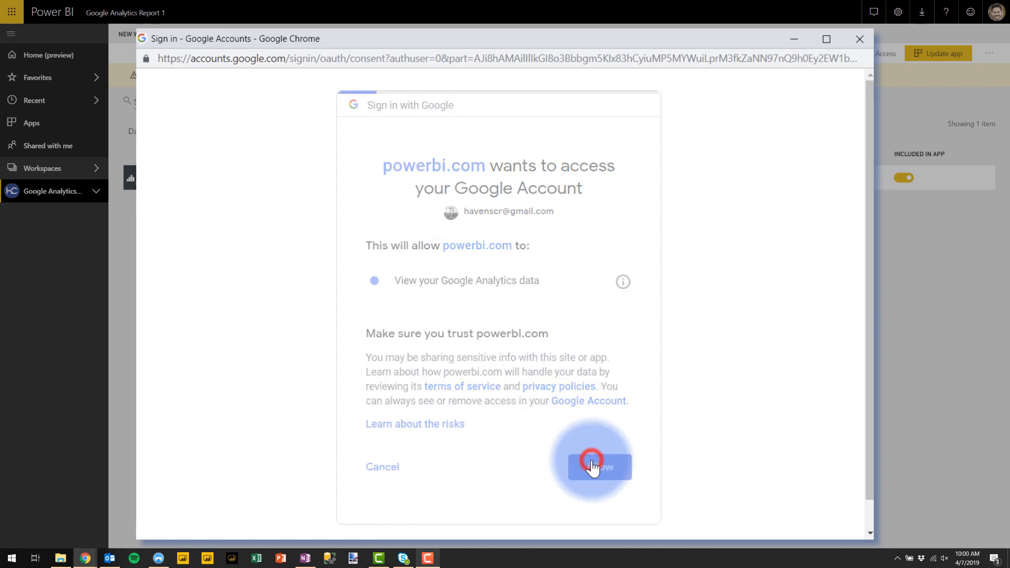
left_click(593, 466)
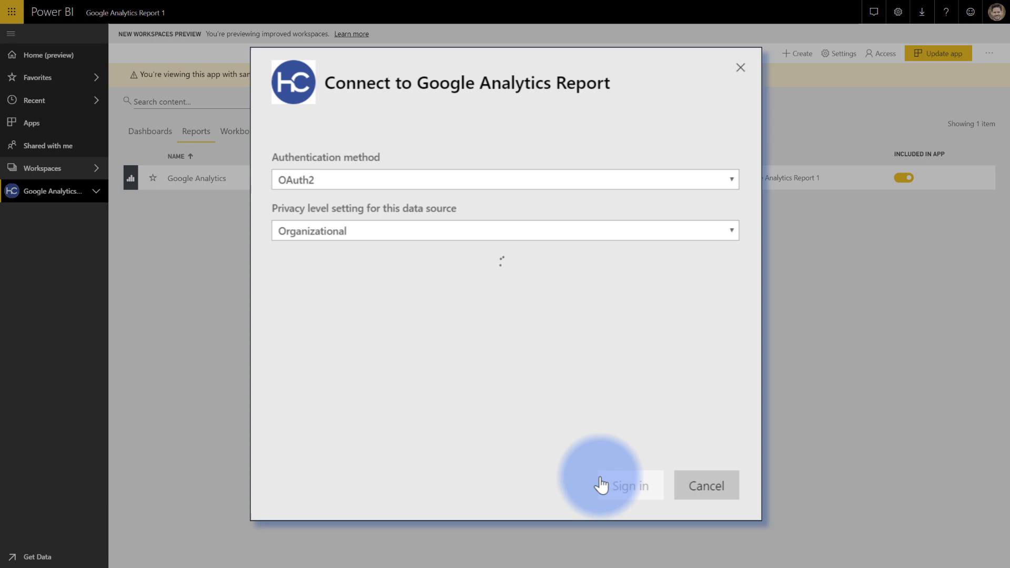
Finish the data connection and open the Google Analytics report on live data.
left_click(629, 486)
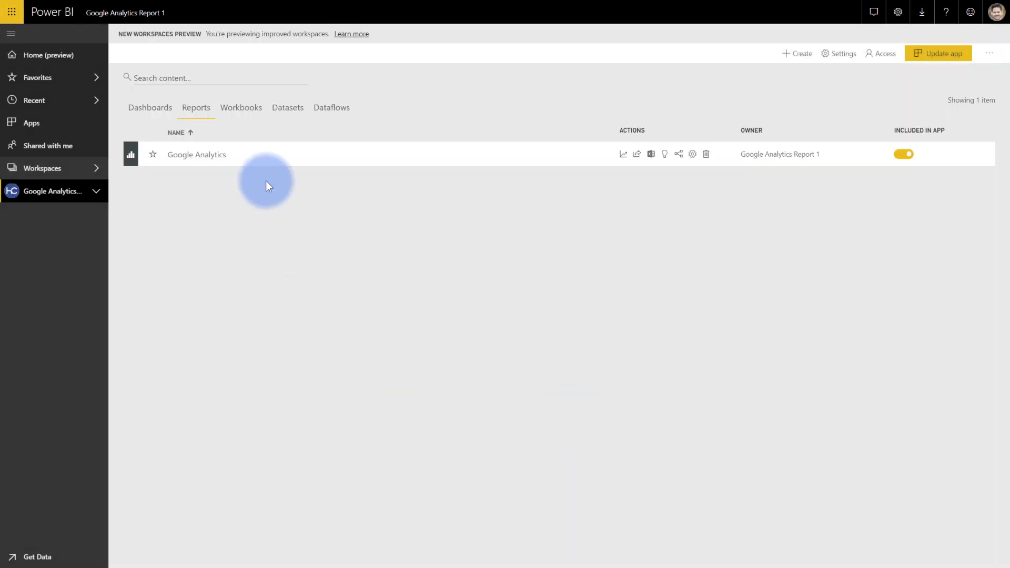
left_click(196, 154)
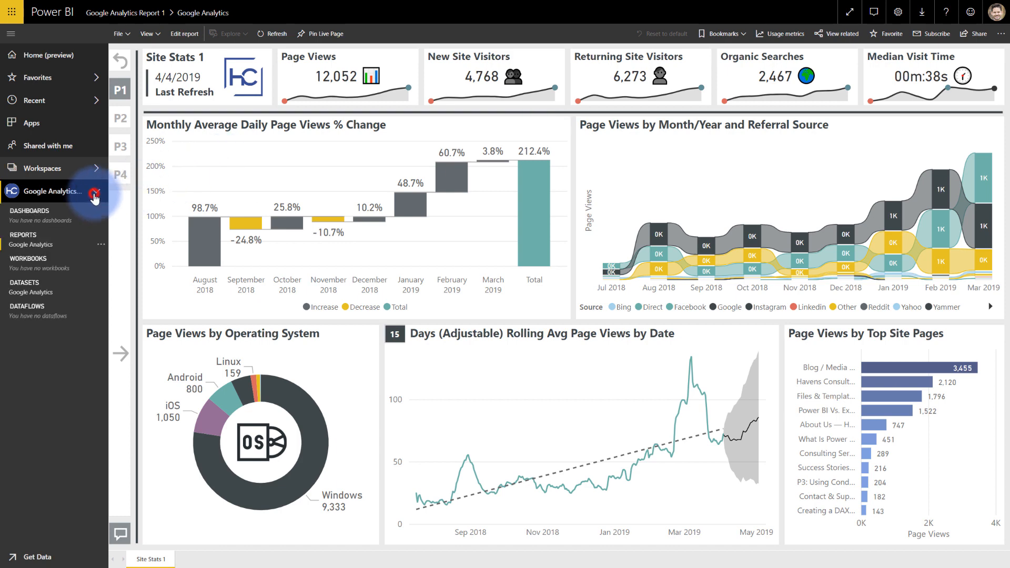
mouse_move(101, 292)
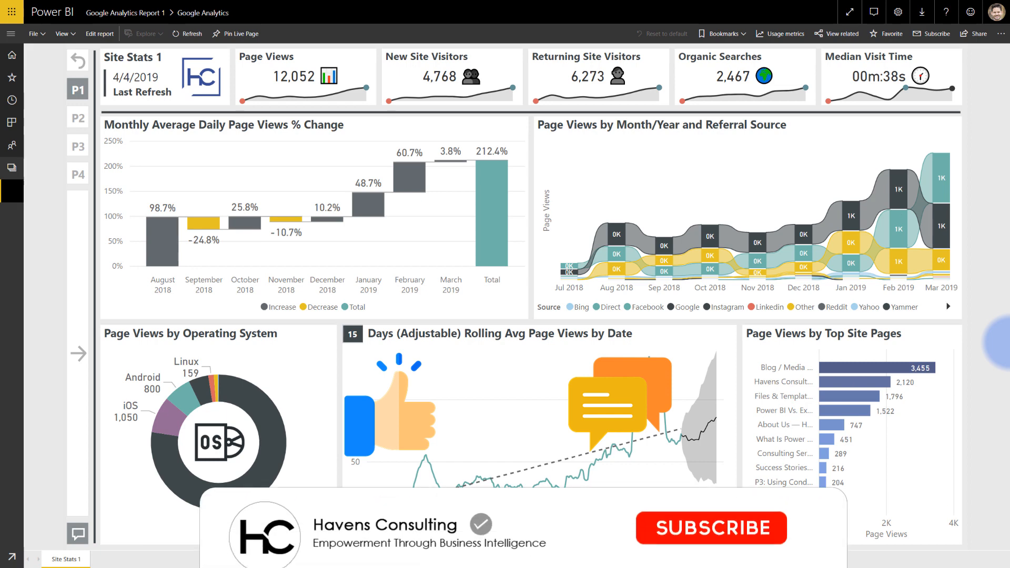
Collapse the left navigation pane so the Site Stats 1 report fills the window.
left_click(710, 528)
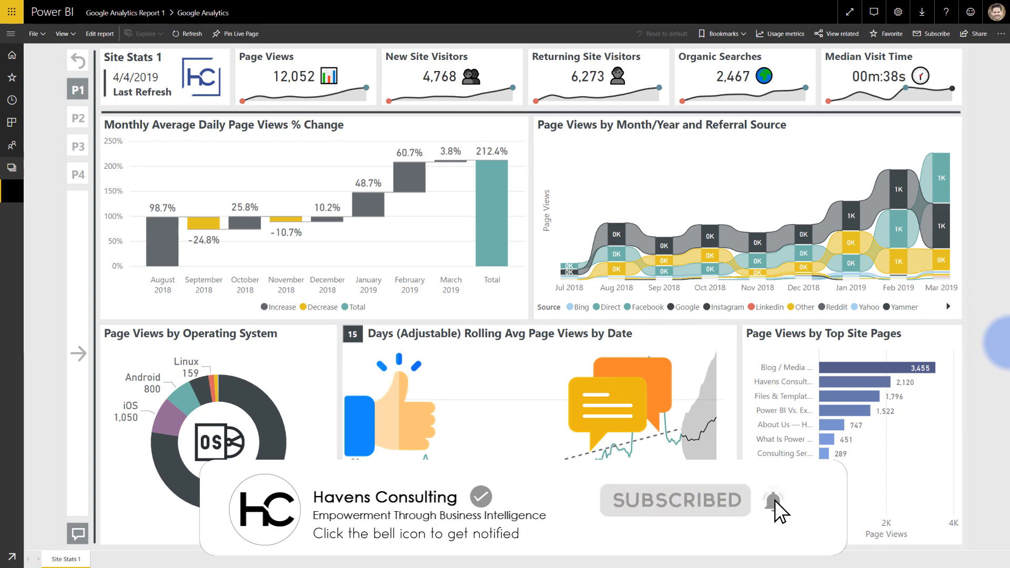